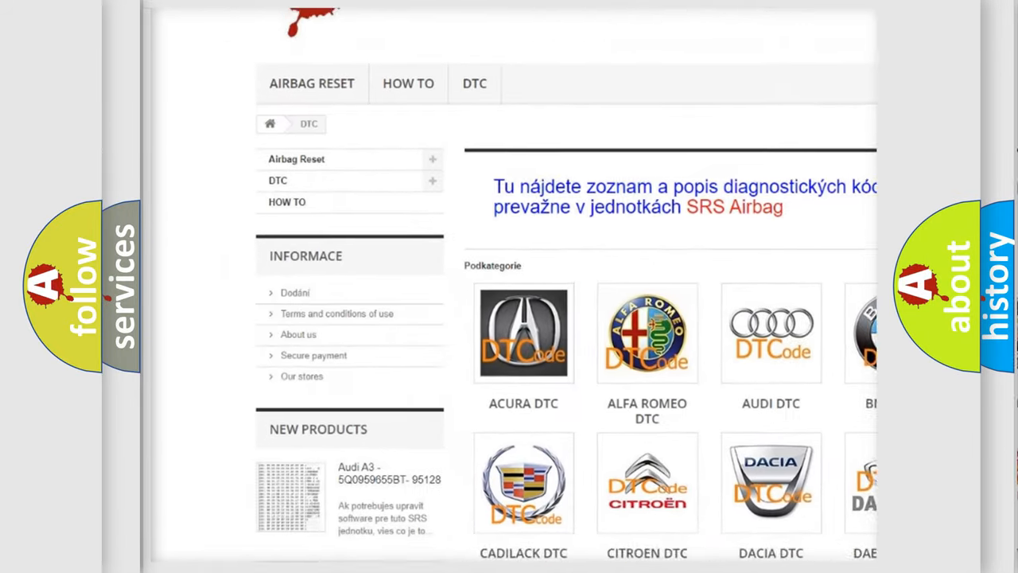
pyautogui.scroll(-3)
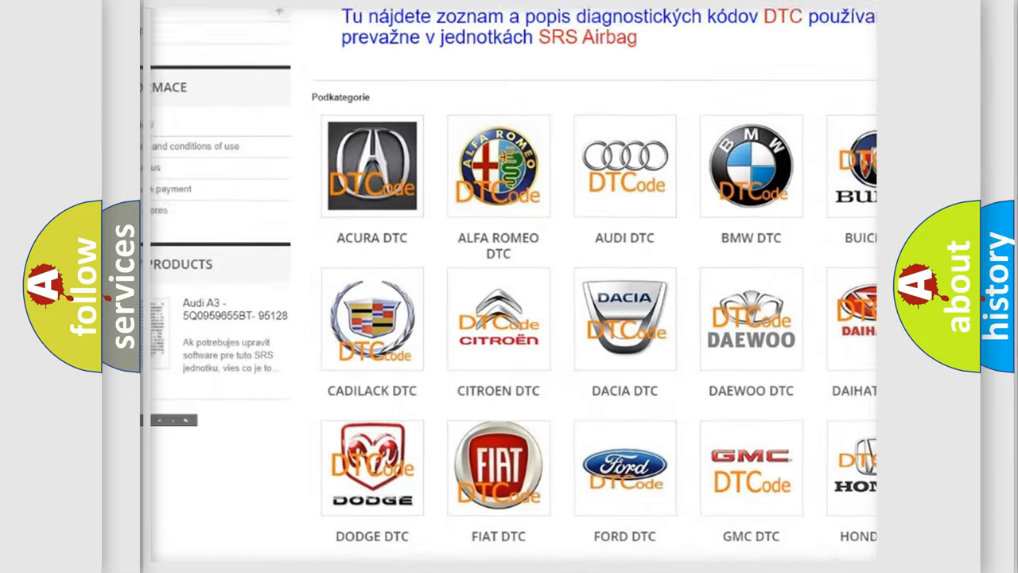
pyautogui.scroll(-3)
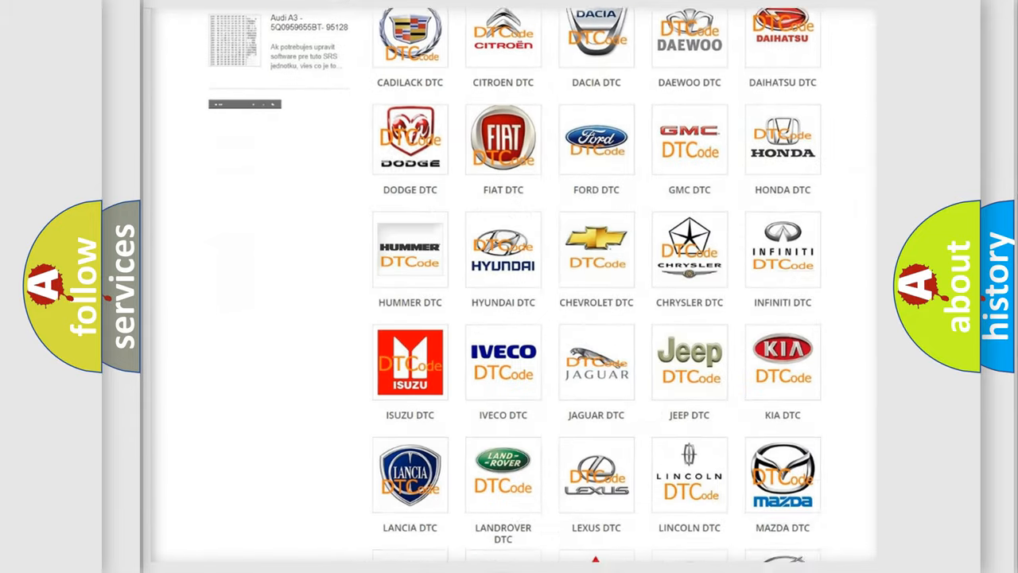
pyautogui.scroll(-3)
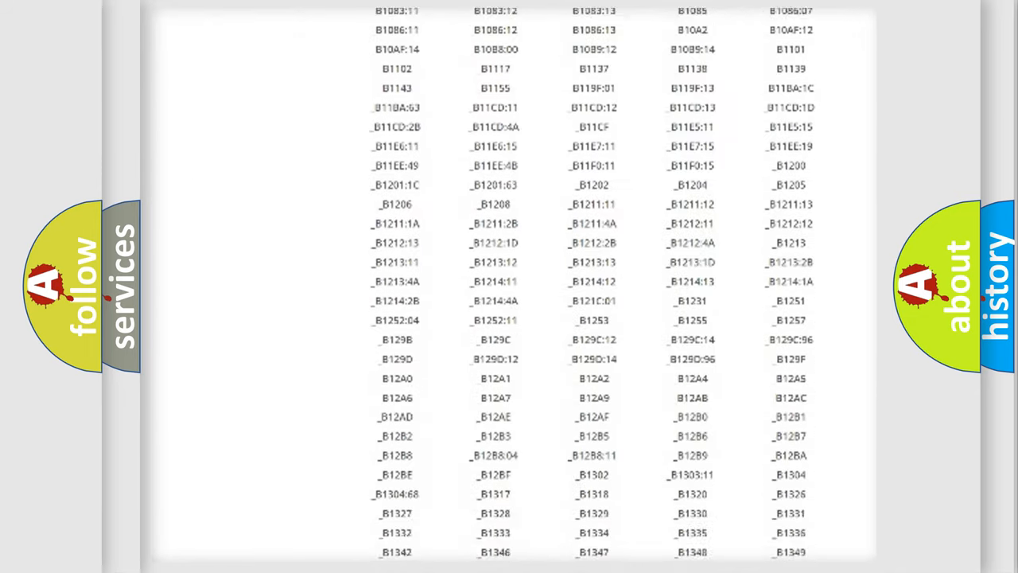
pyautogui.scroll(-3)
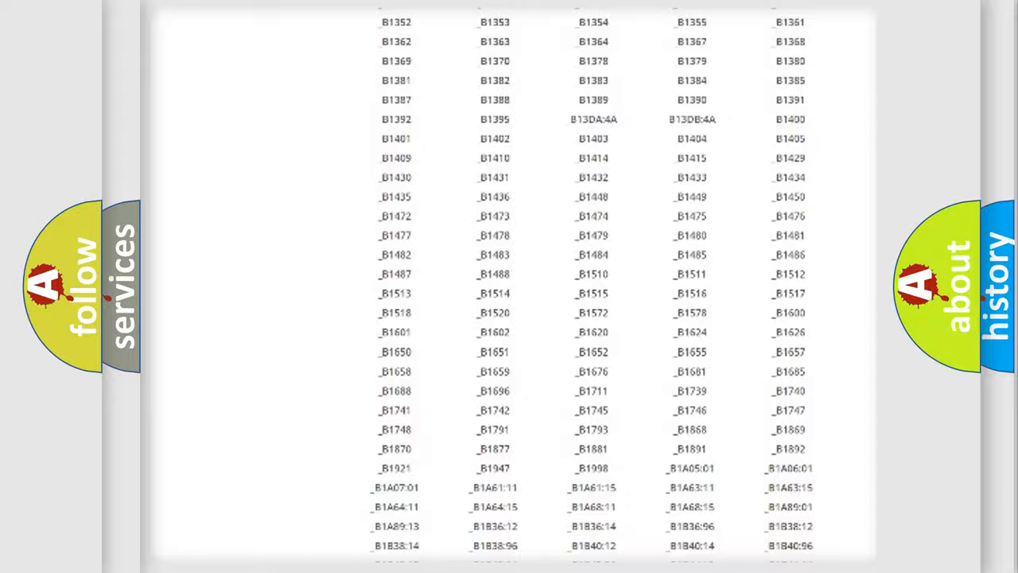